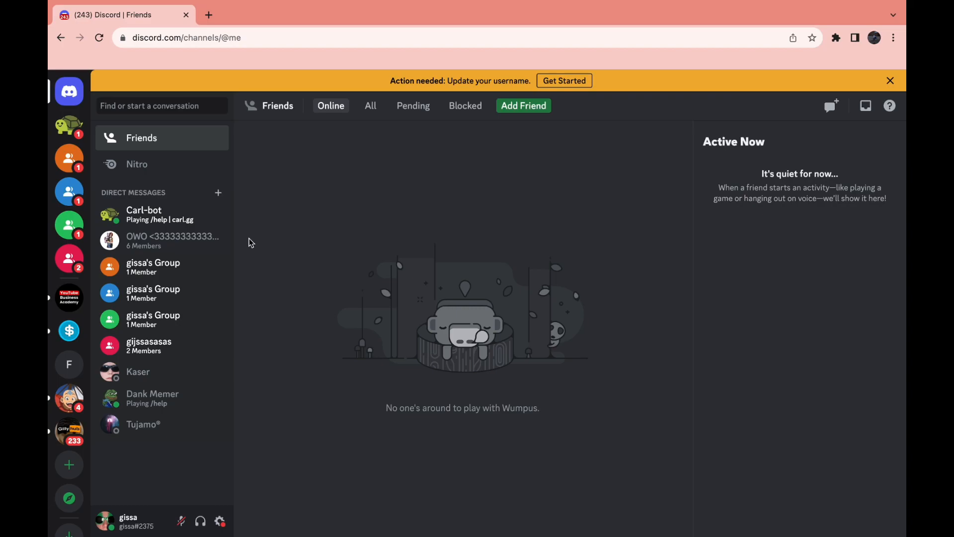
{"action": "mouse_move", "coordinate": [343, 421]}
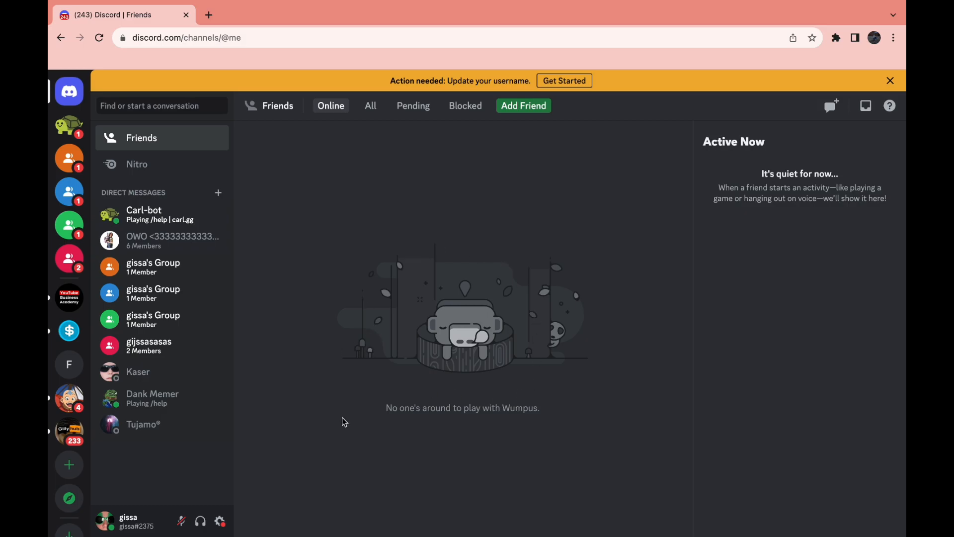
{"action": "mouse_move", "coordinate": [220, 521]}
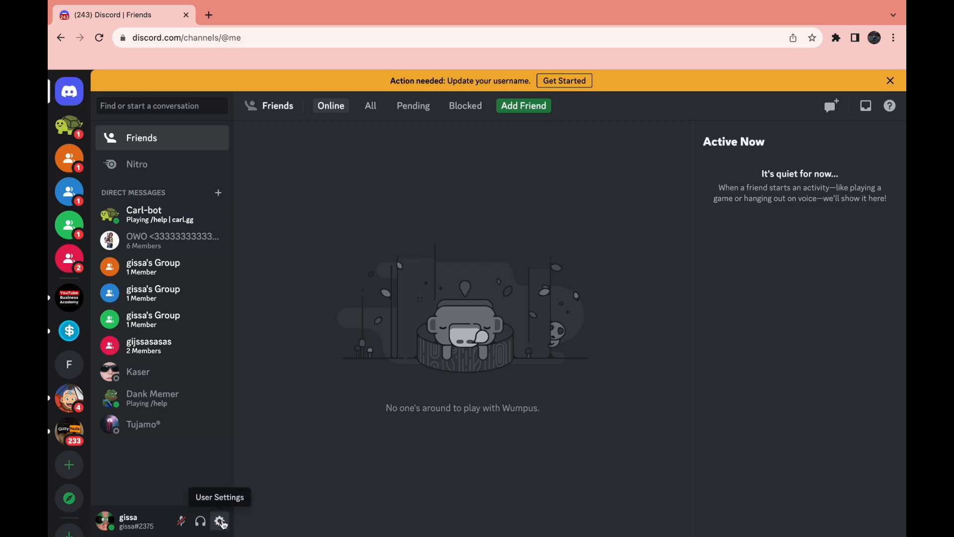
- Start Enable Two-Factor Auth under Password and Authentication and enter the account password
{"action": "left_click", "coordinate": [220, 523]}
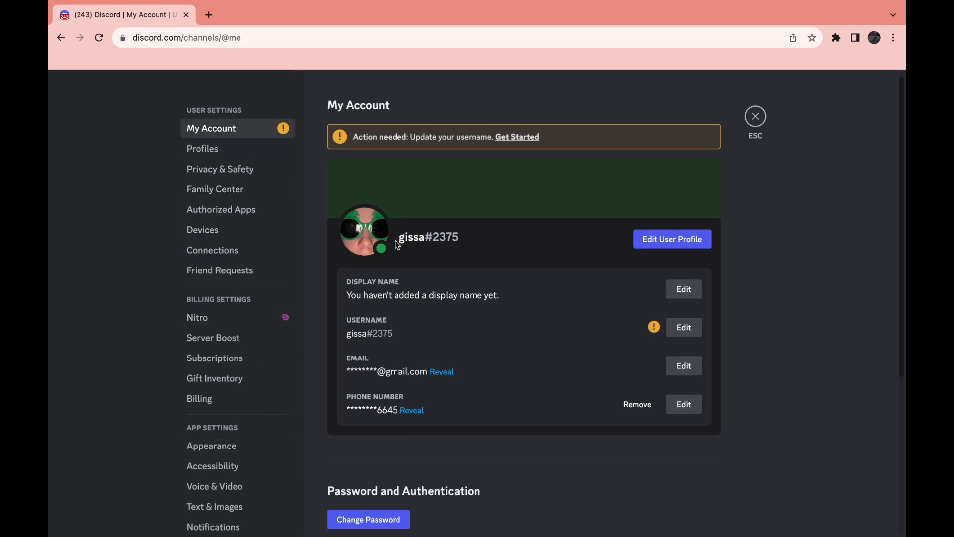
{"action": "scroll", "scroll_direction": "down", "scroll_amount": 3}
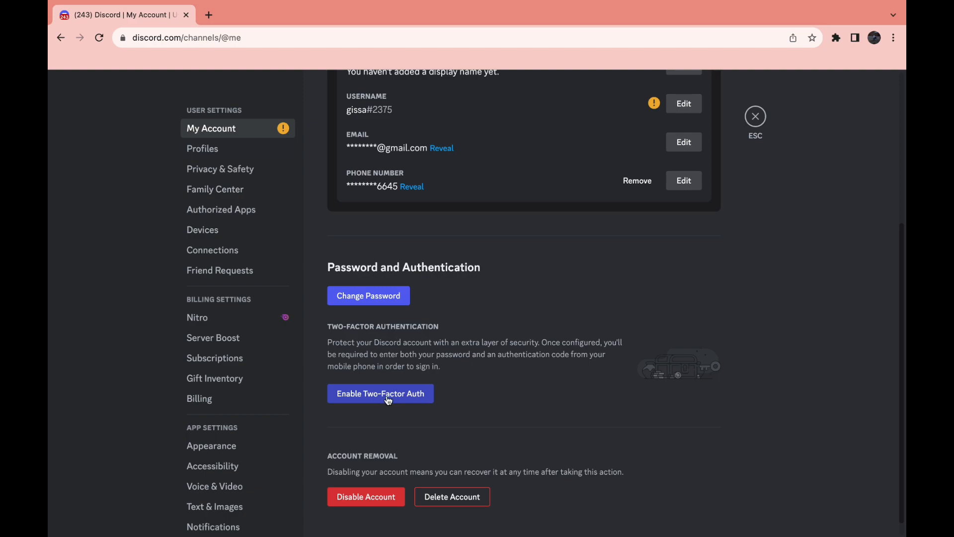
{"action": "left_click", "coordinate": [379, 394]}
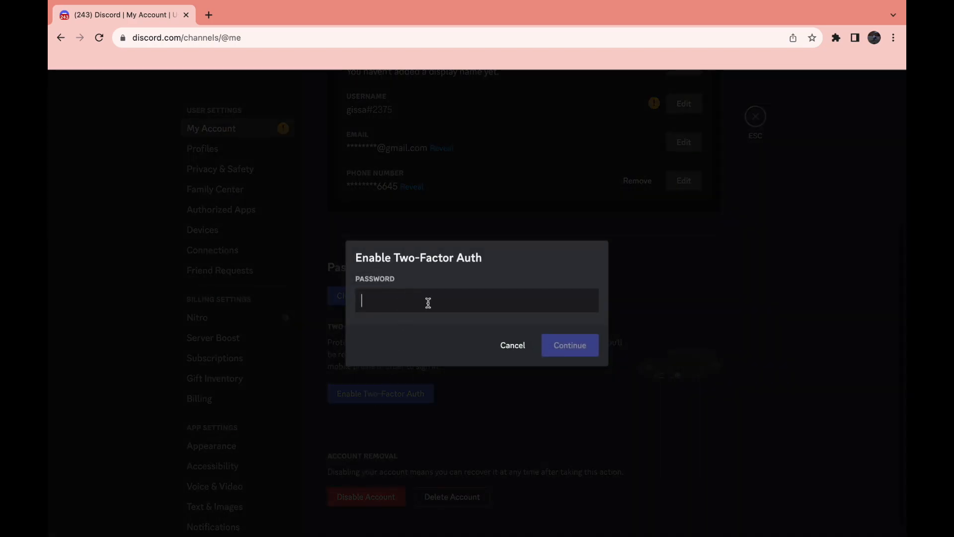
{"action": "type", "text": "password"}
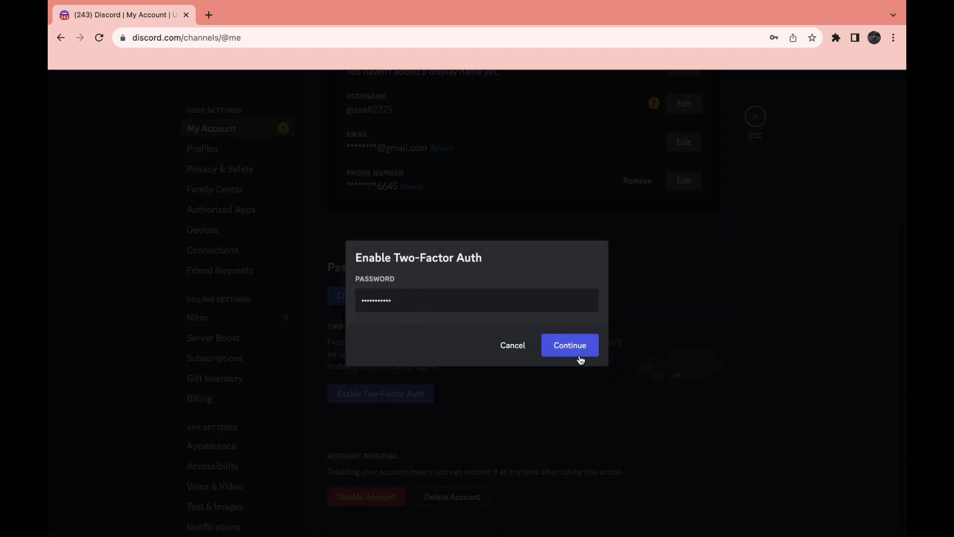
- Continue past the password prompt to the setup steps with QR code and manual 2FA key
{"action": "left_click", "coordinate": [570, 345]}
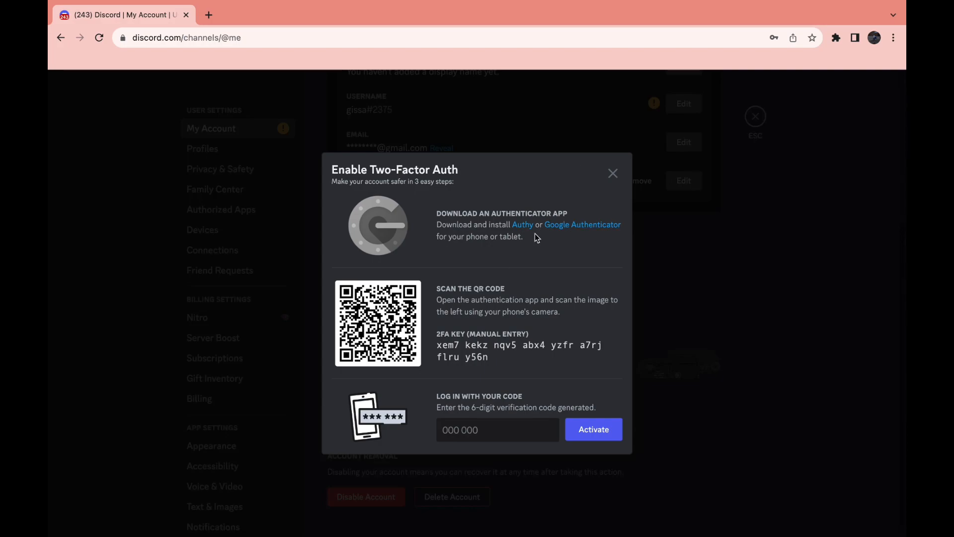
{"action": "mouse_move", "coordinate": [334, 288]}
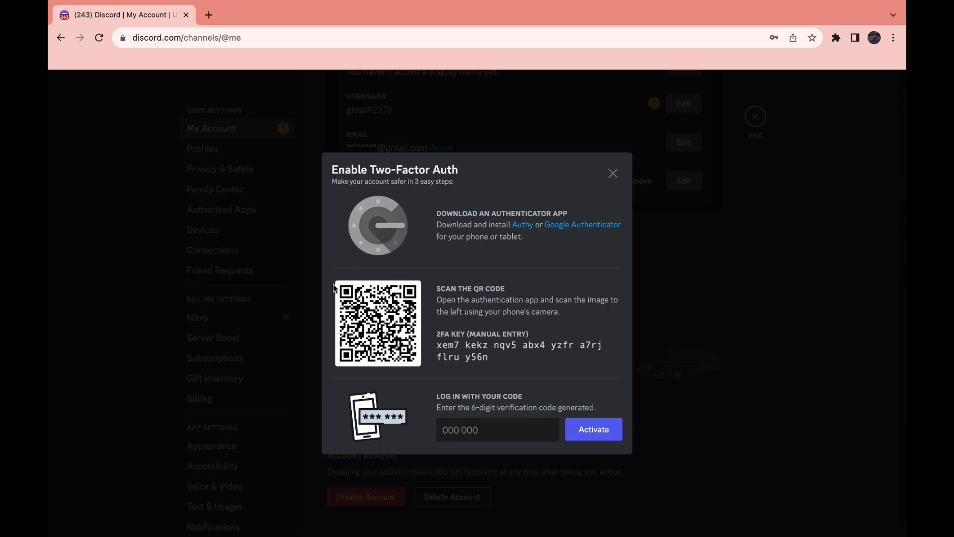
{"action": "mouse_move", "coordinate": [497, 410]}
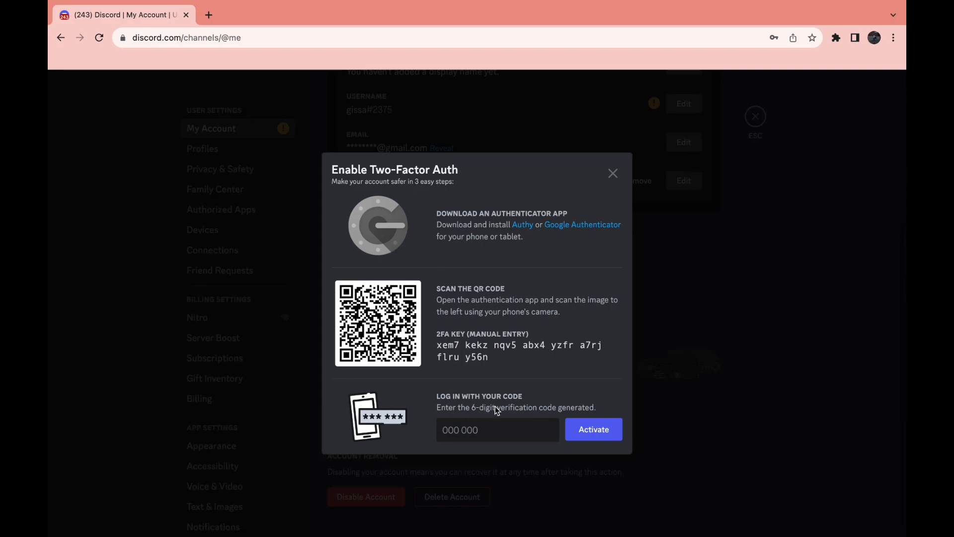
{"action": "mouse_move", "coordinate": [489, 418]}
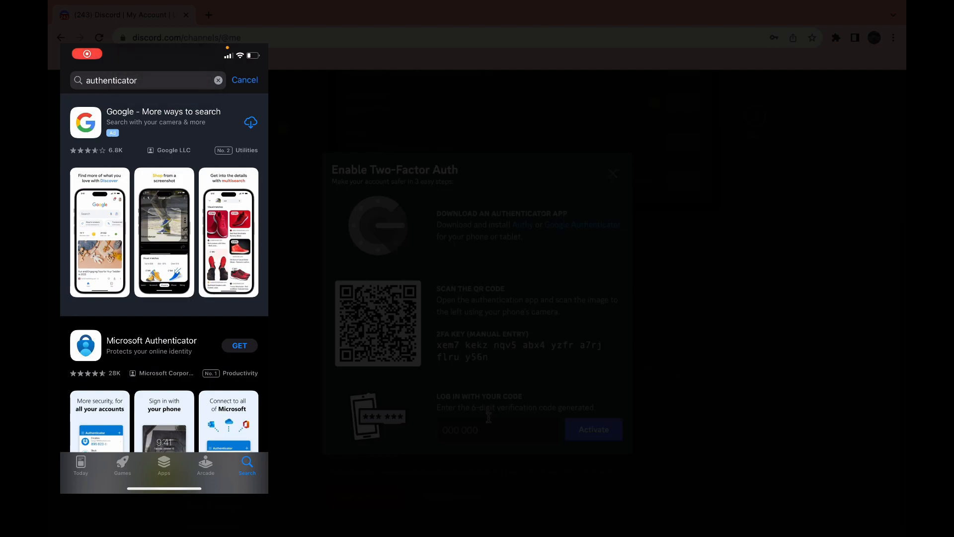
- Scroll the App Store search results for 'authenticator' to find authenticator apps
{"action": "scroll", "scroll_direction": "down", "scroll_amount": 3}
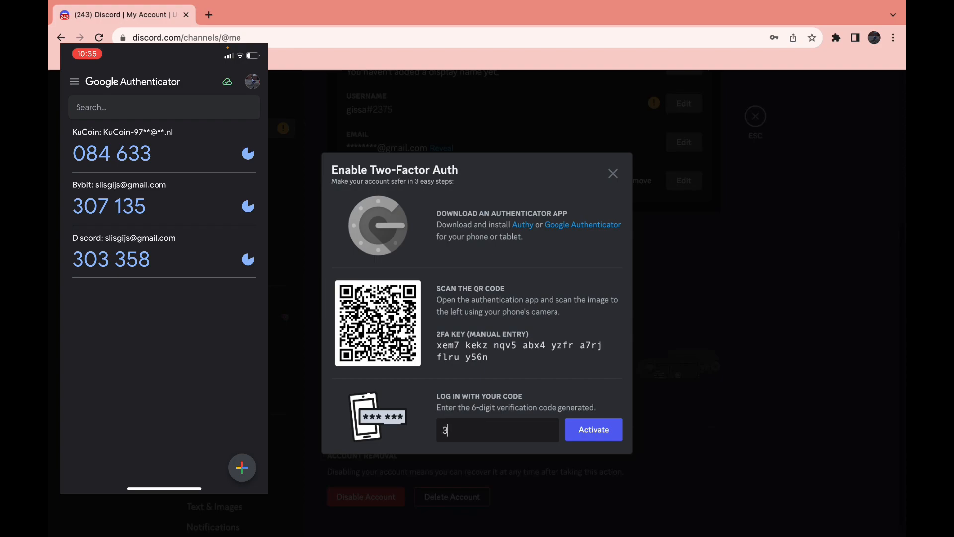
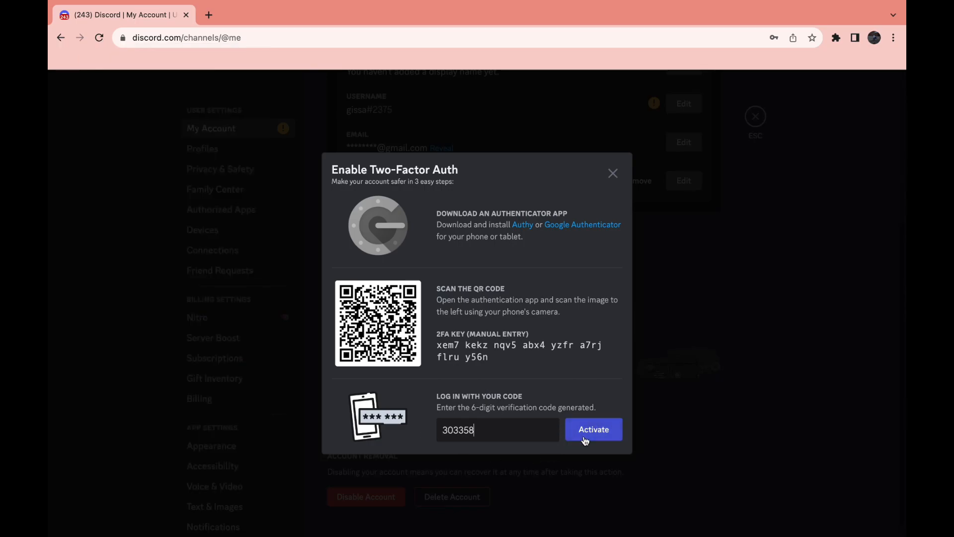
- Activate two-factor authentication so the '2FA is activated!' dialog appears
{"action": "left_click", "coordinate": [593, 430]}
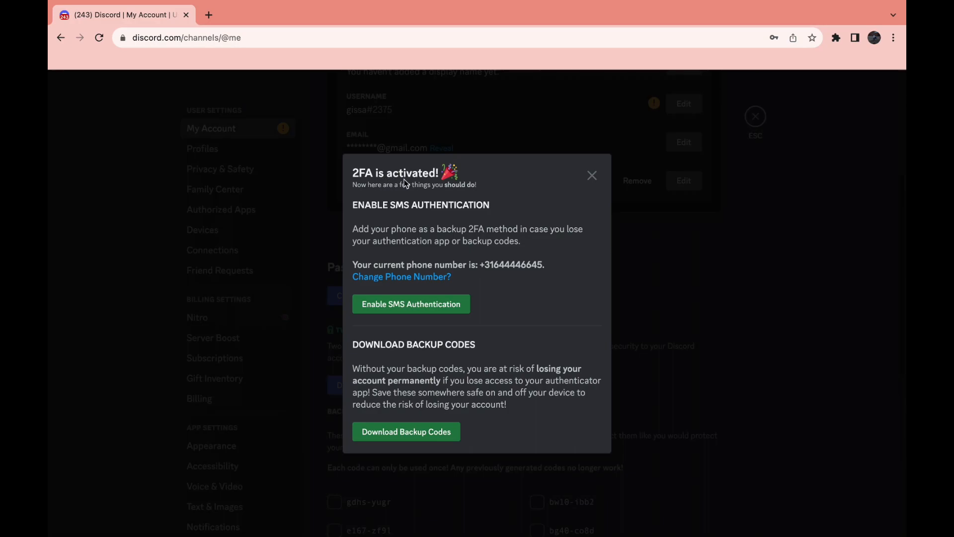
{"action": "mouse_move", "coordinate": [301, 286]}
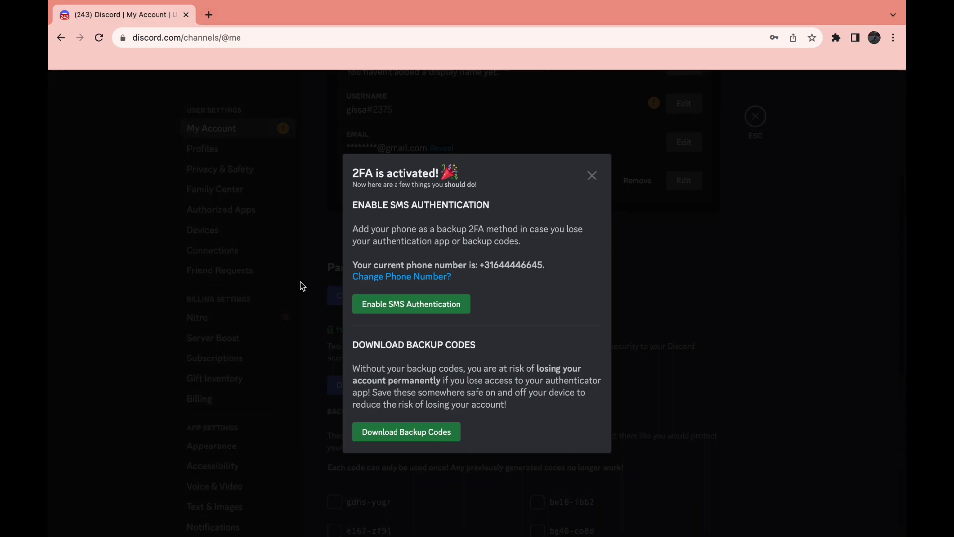
{"action": "mouse_move", "coordinate": [424, 308]}
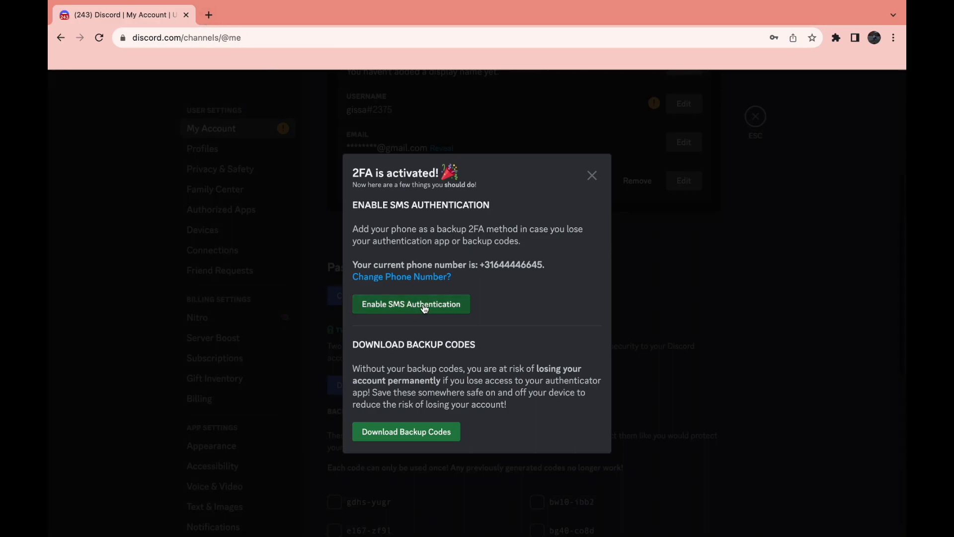